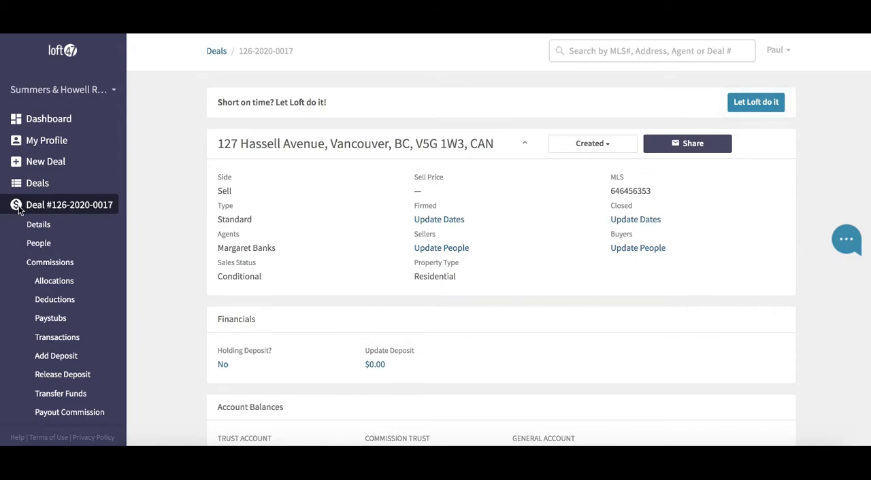
mouse_move(61, 211)
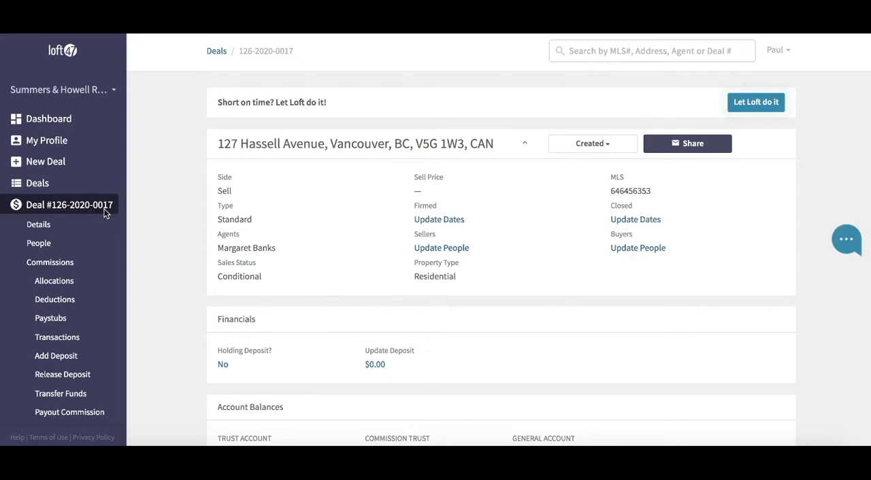
mouse_move(150, 206)
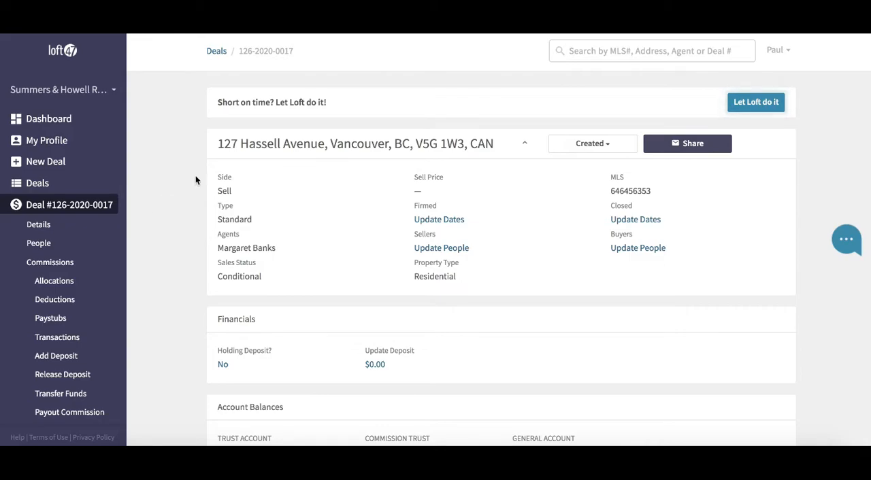
mouse_move(291, 166)
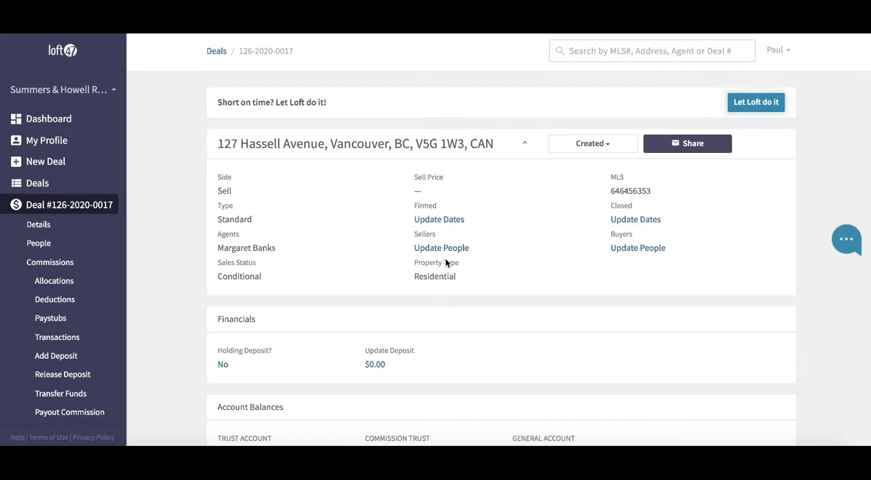
mouse_move(242, 162)
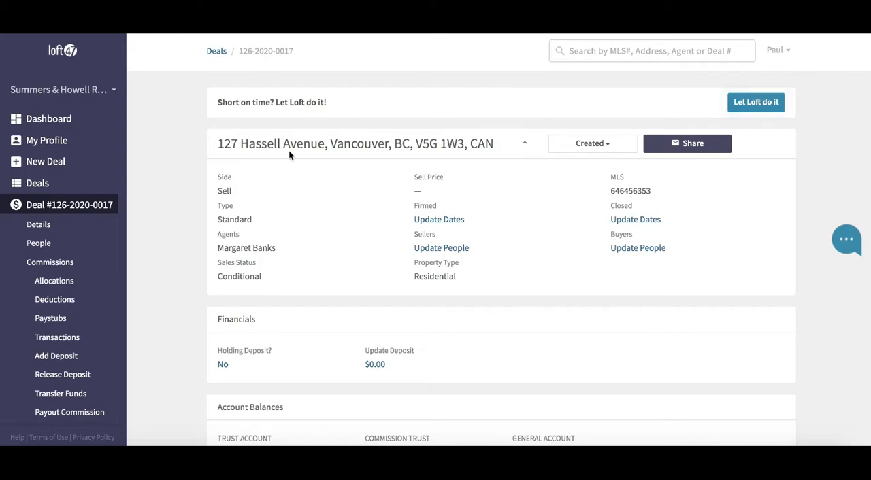
mouse_move(218, 193)
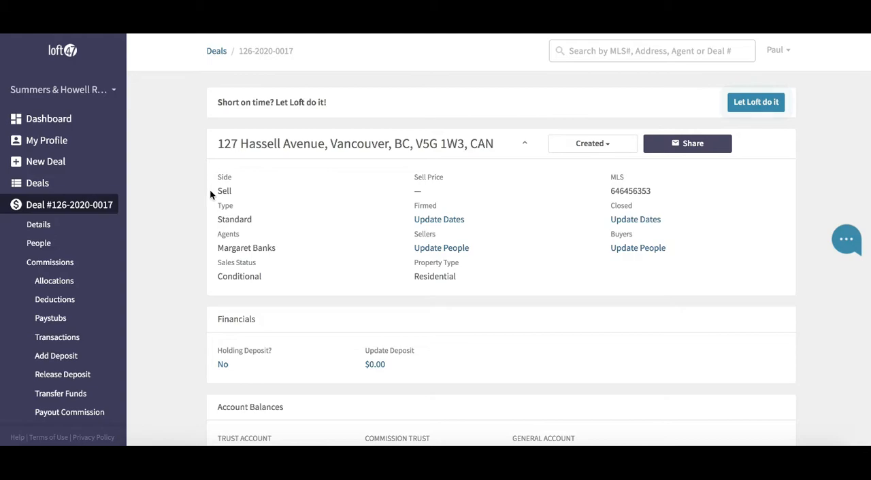
Review the deal page sections down through Funds Held By and Transaction Breakdown
double_click(223, 191)
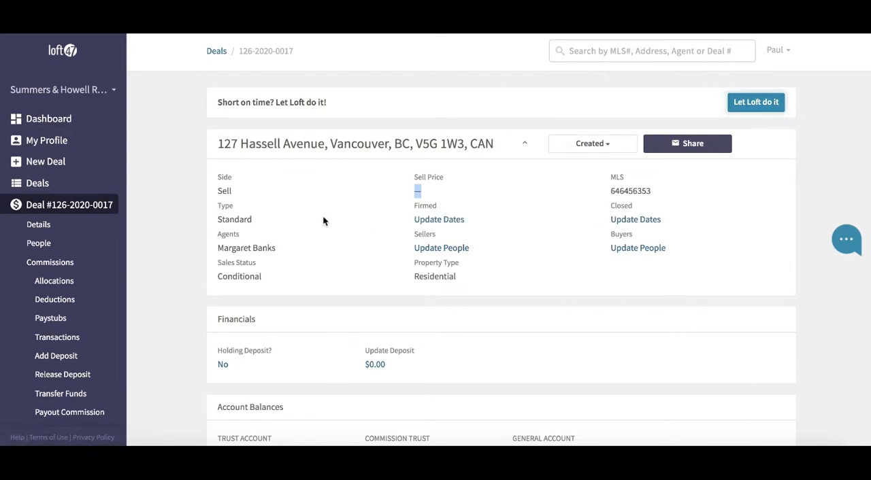
mouse_move(72, 333)
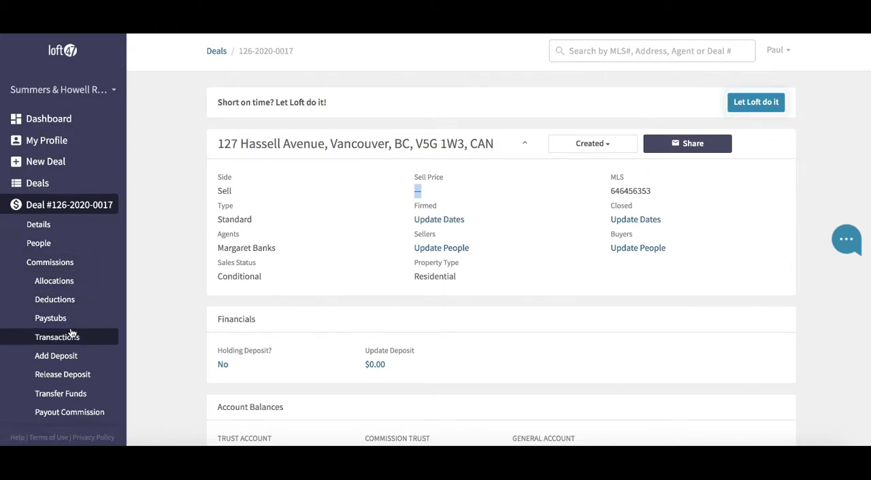
mouse_move(38, 242)
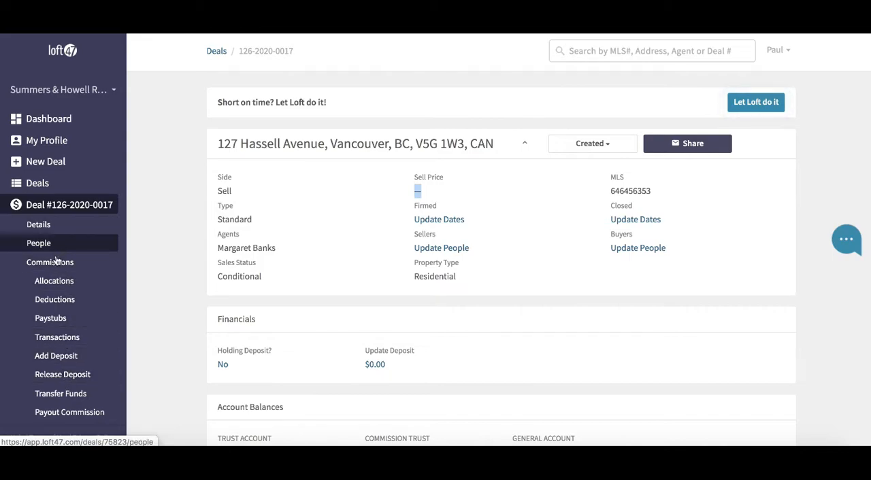
mouse_move(457, 234)
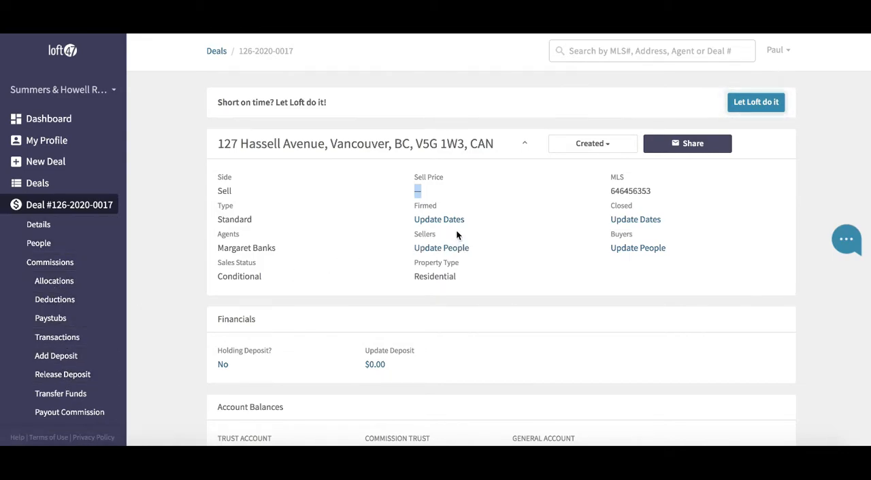
scroll(down, 3)
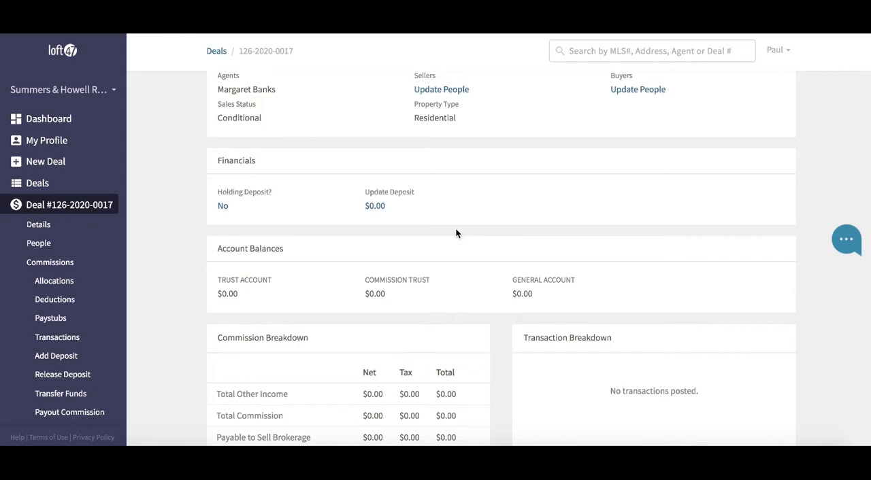
mouse_move(217, 160)
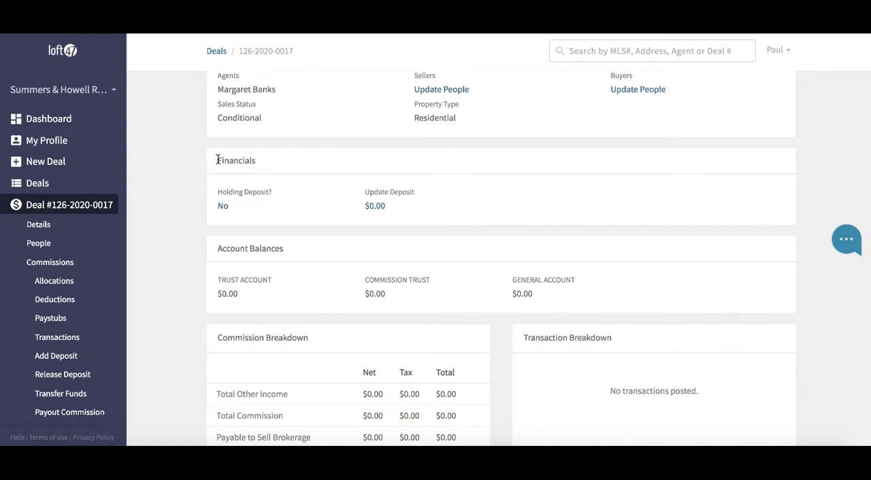
double_click(237, 160)
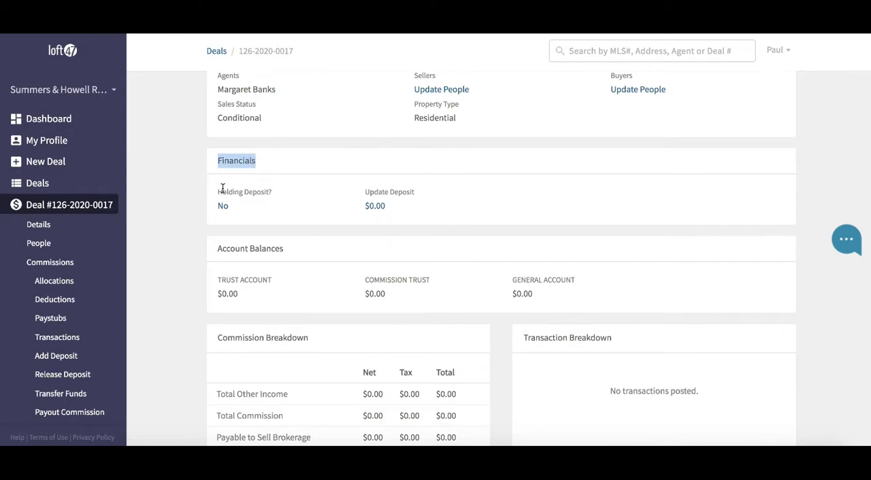
mouse_move(362, 201)
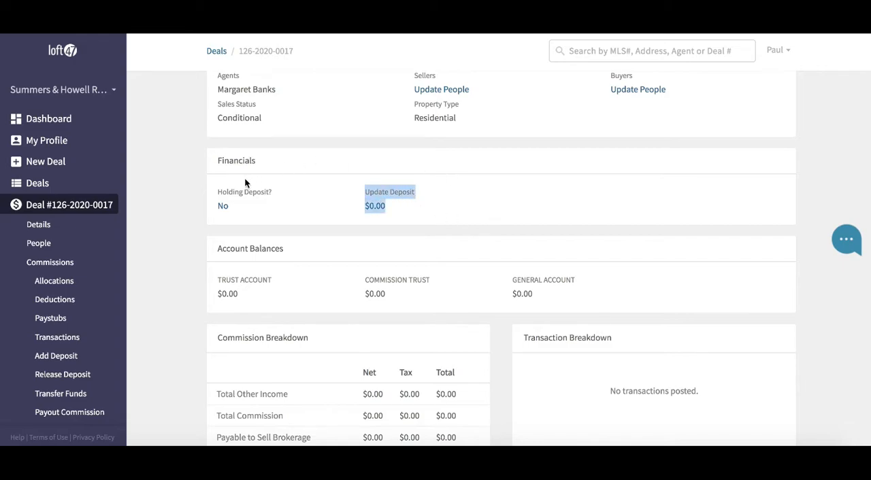
mouse_move(321, 168)
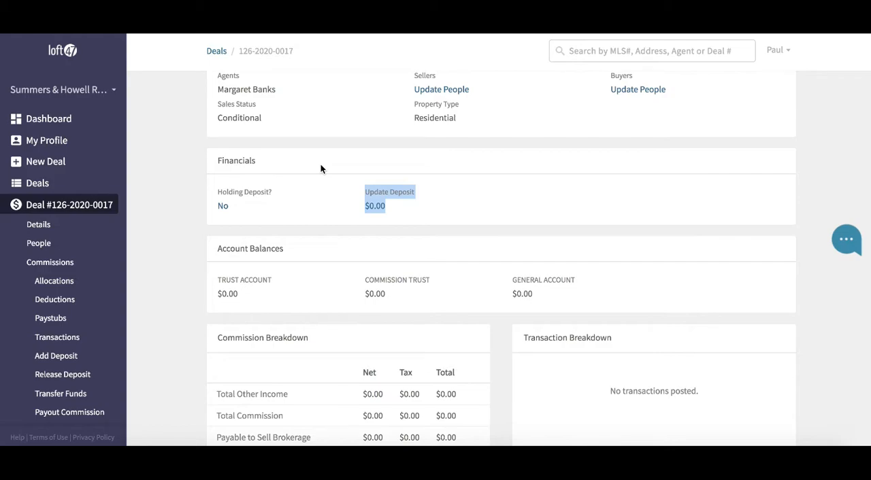
scroll(down, 3)
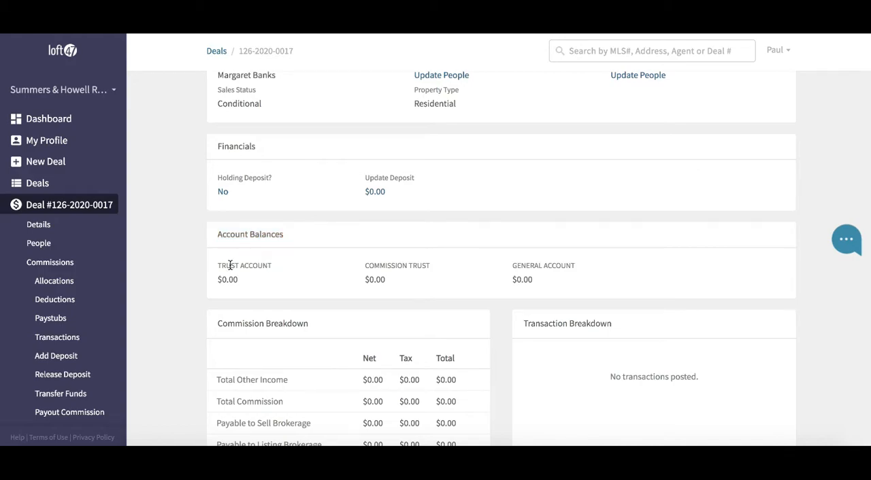
double_click(244, 265)
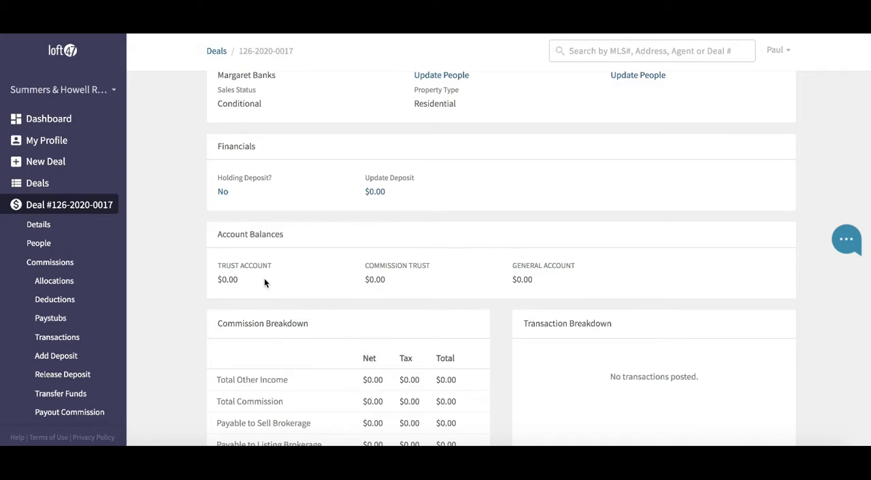
mouse_move(286, 283)
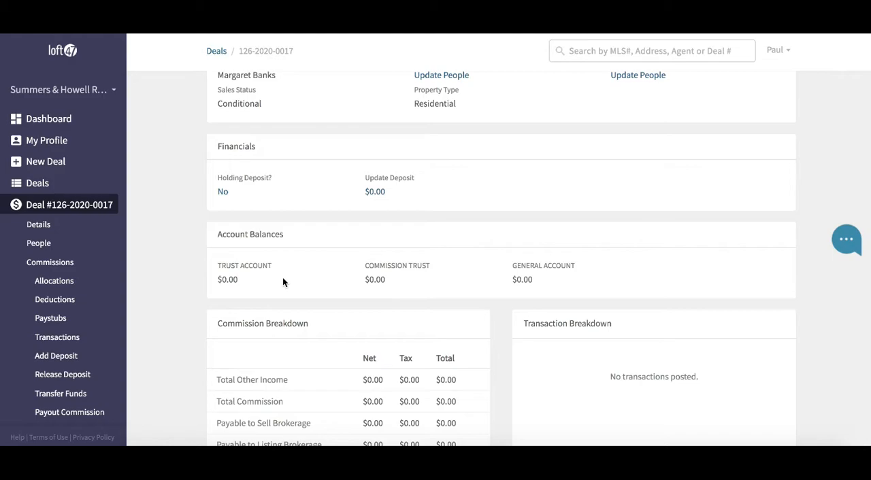
mouse_move(245, 285)
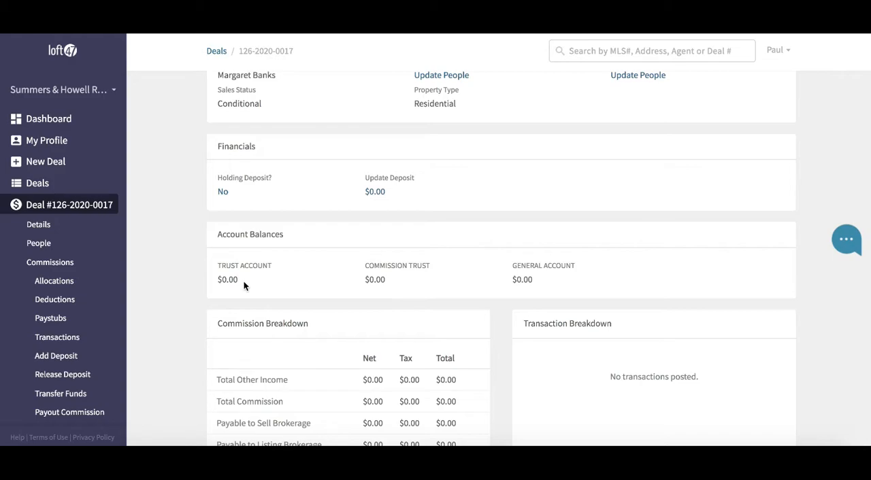
mouse_move(372, 284)
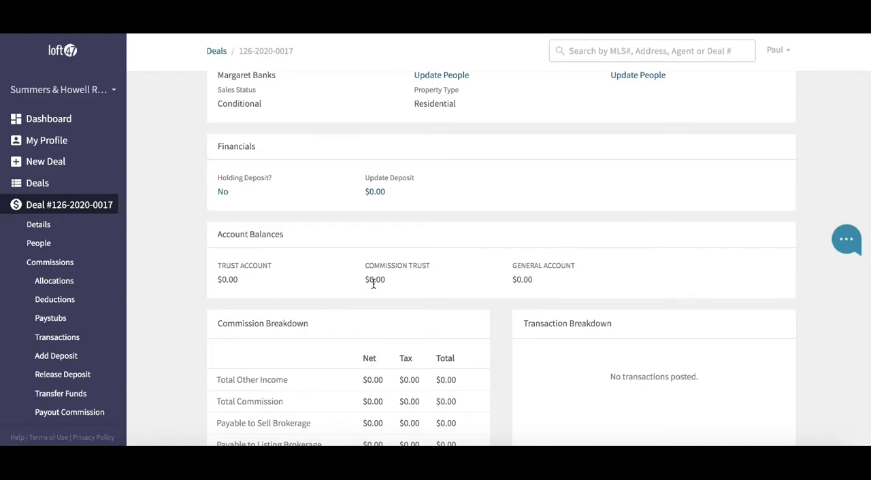
mouse_move(352, 291)
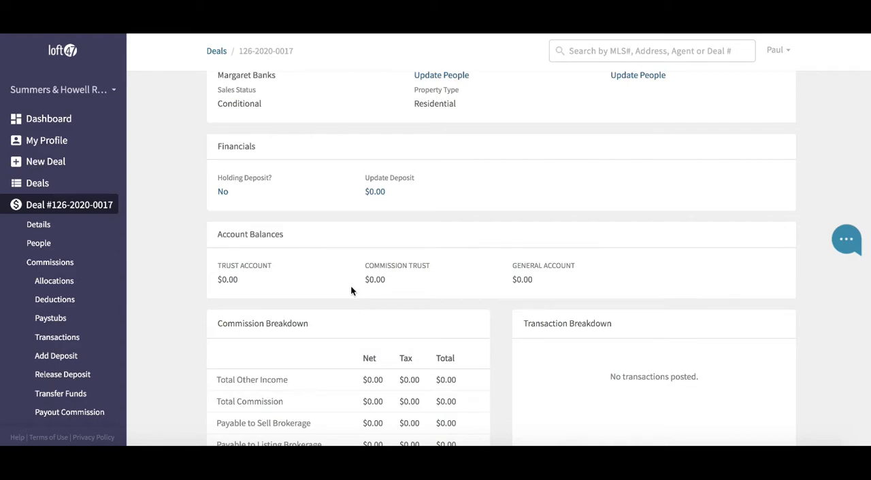
mouse_move(307, 277)
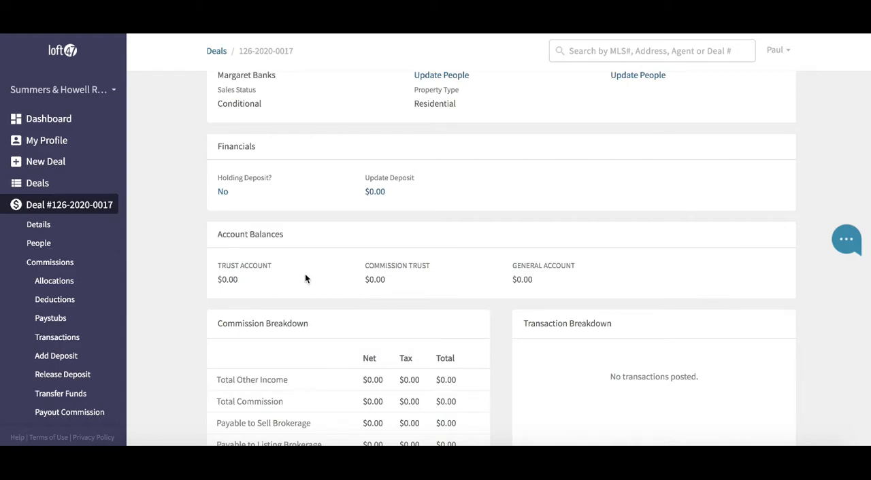
mouse_move(332, 293)
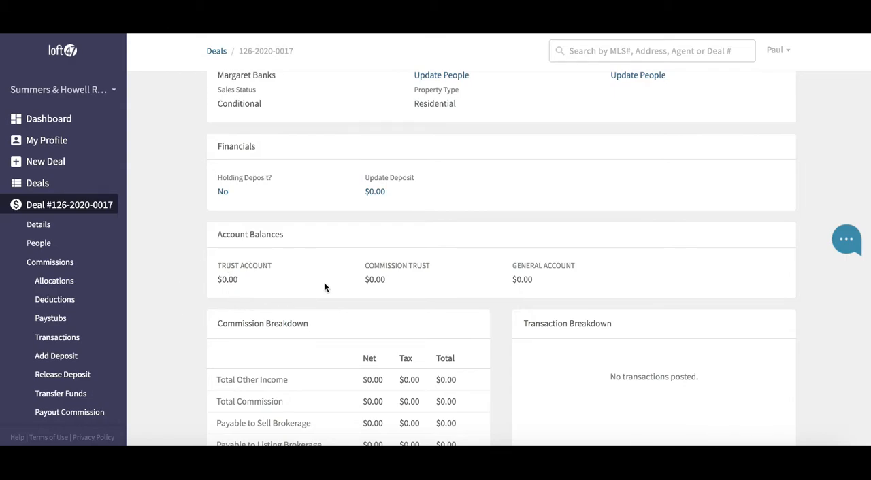
mouse_move(269, 277)
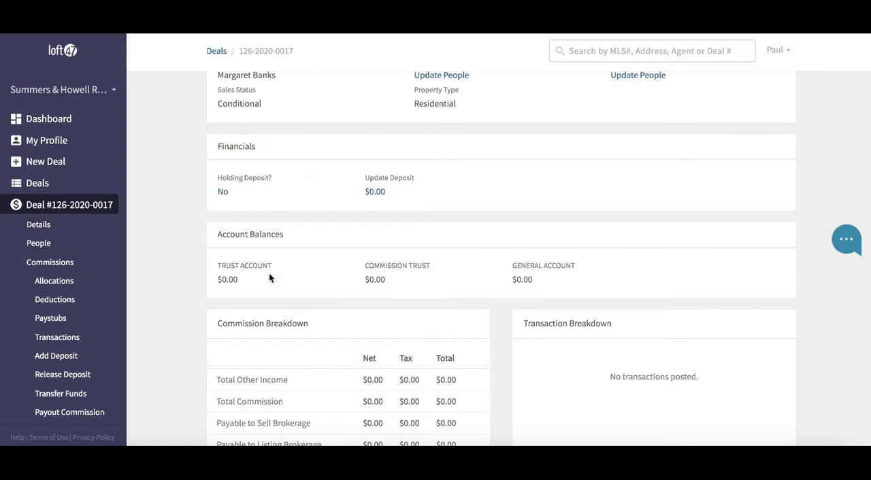
mouse_move(312, 275)
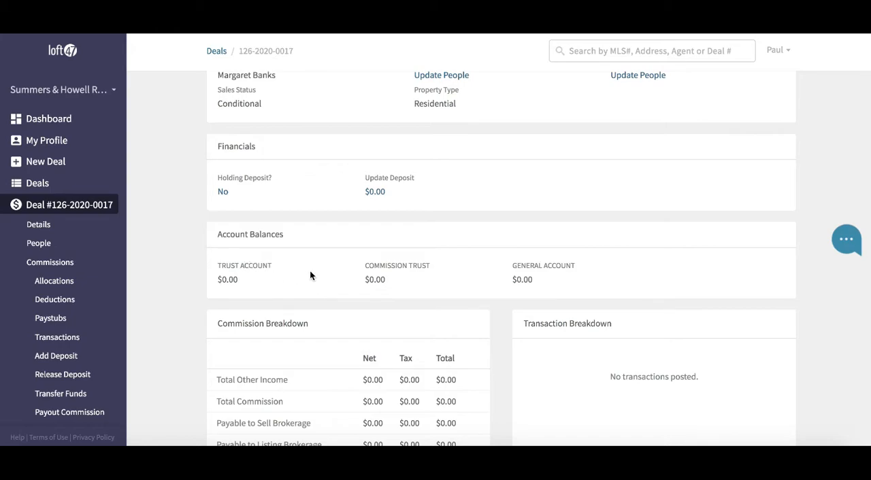
scroll(down, 3)
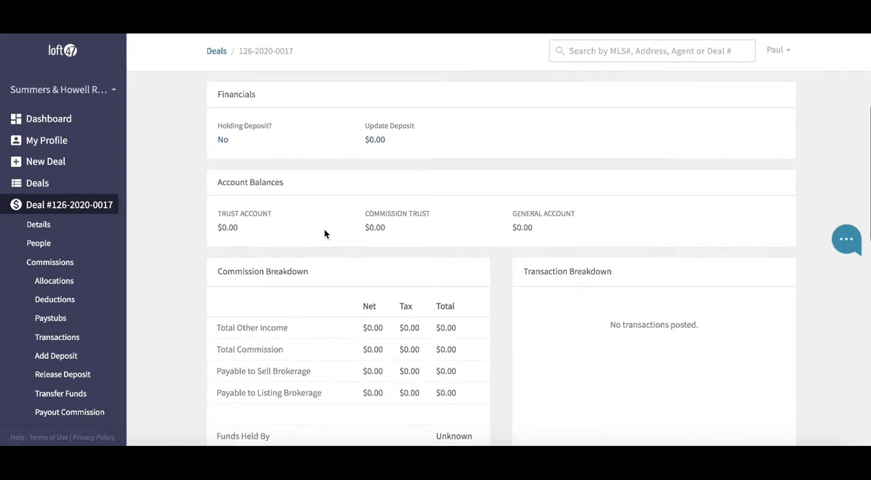
scroll(down, 3)
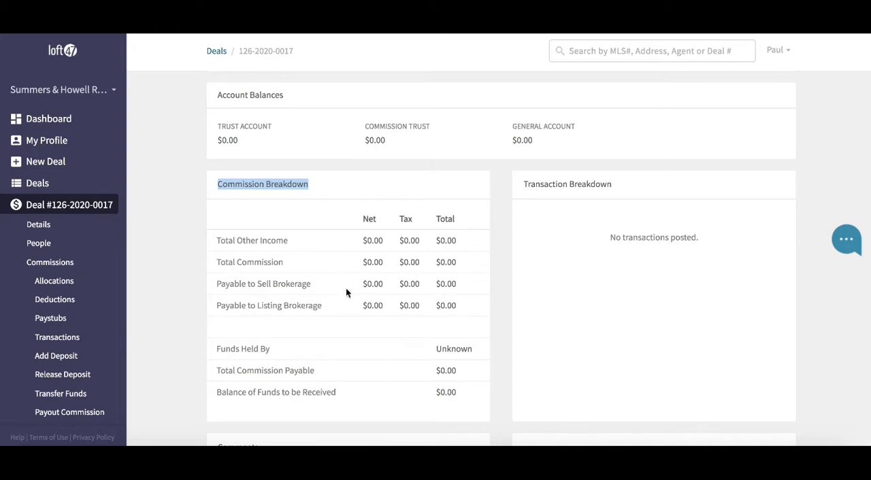
mouse_move(242, 219)
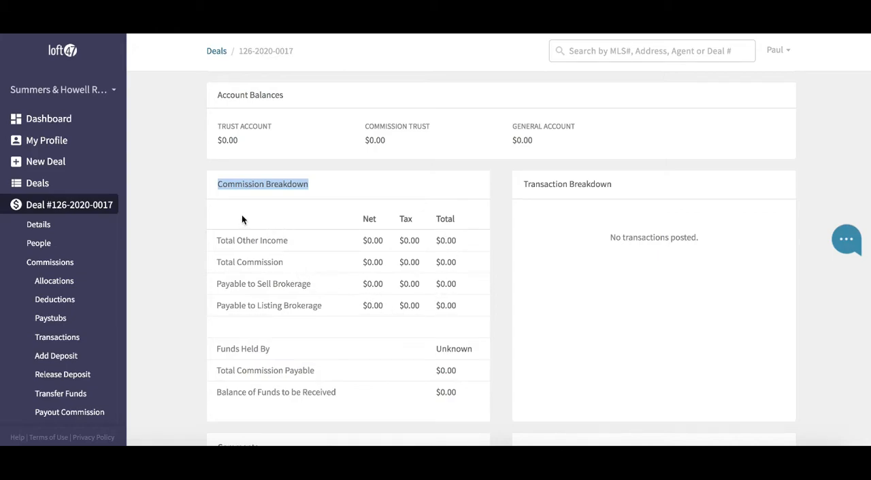
mouse_move(281, 234)
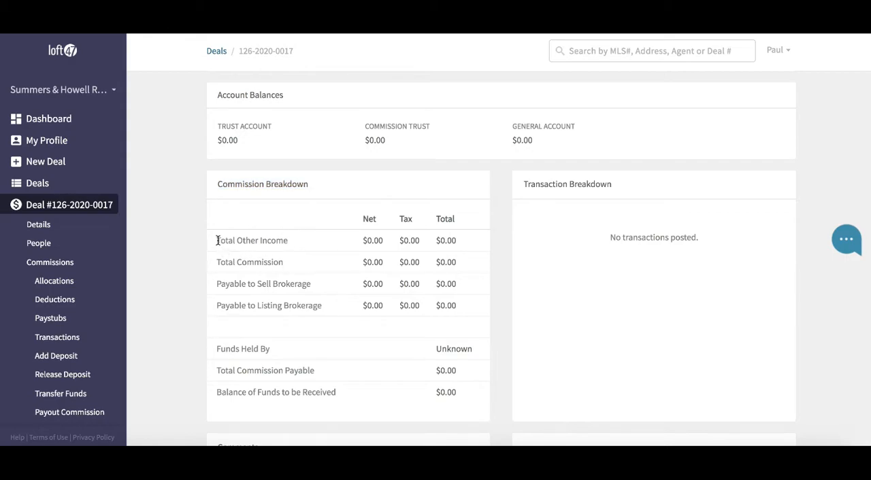
double_click(249, 262)
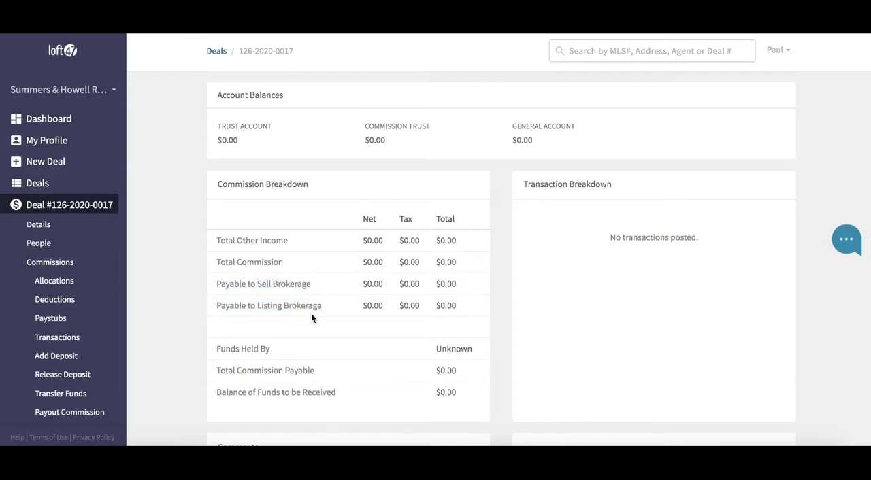
double_click(242, 348)
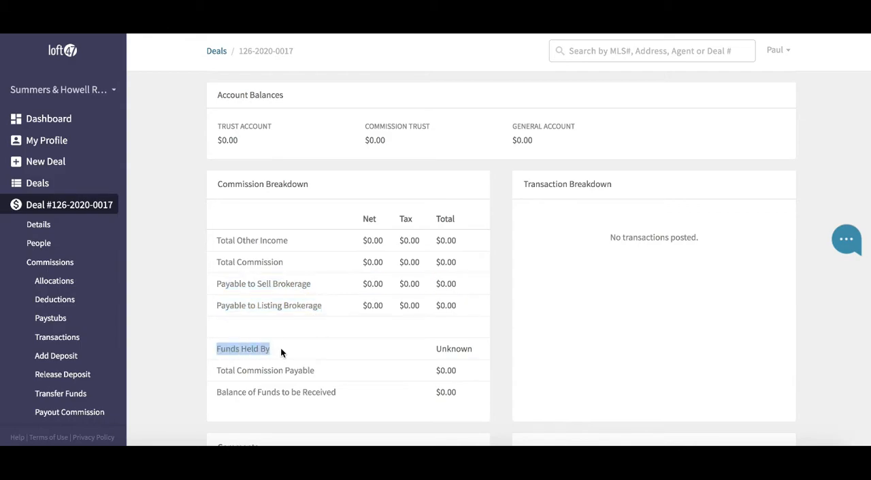
mouse_move(234, 370)
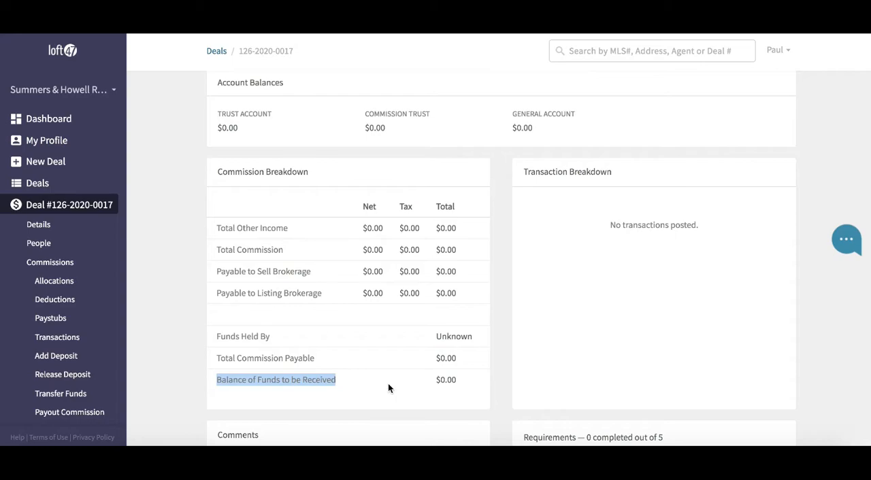
mouse_move(435, 381)
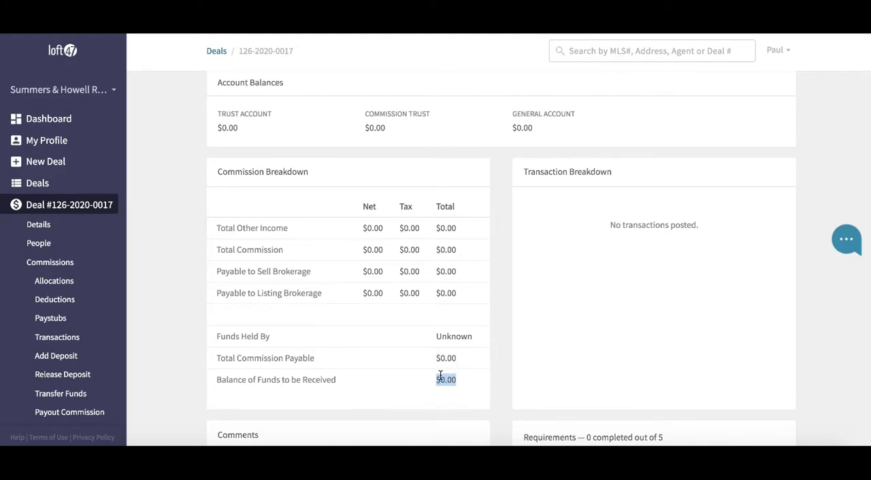
mouse_move(454, 376)
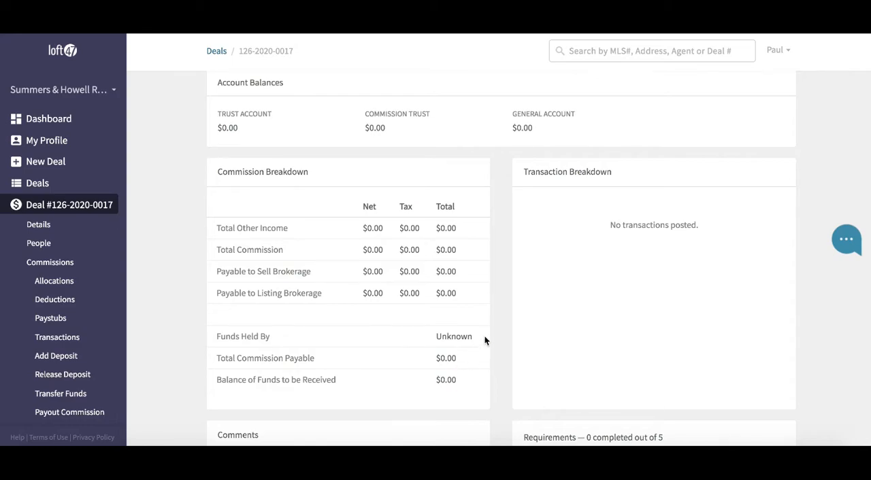
double_click(544, 172)
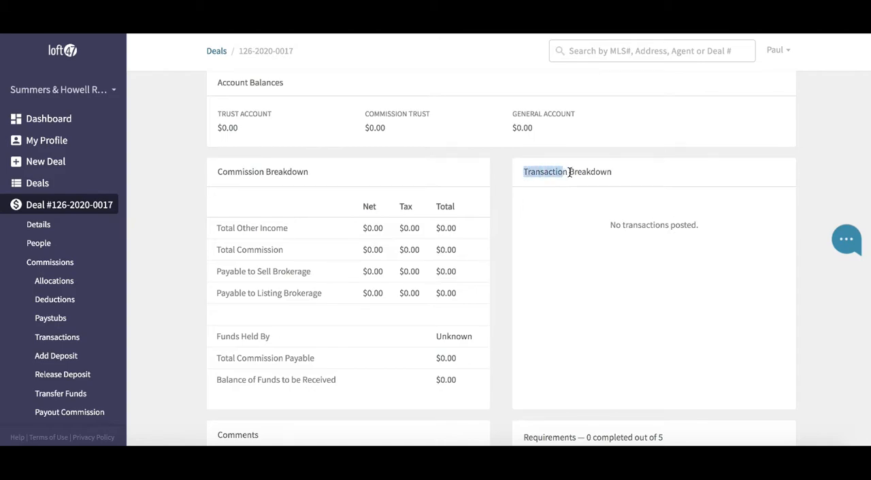
double_click(544, 171)
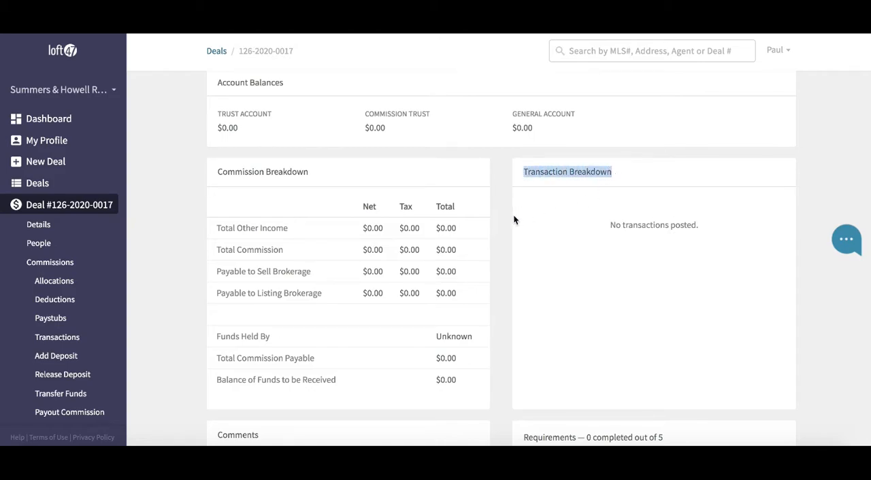
mouse_move(580, 247)
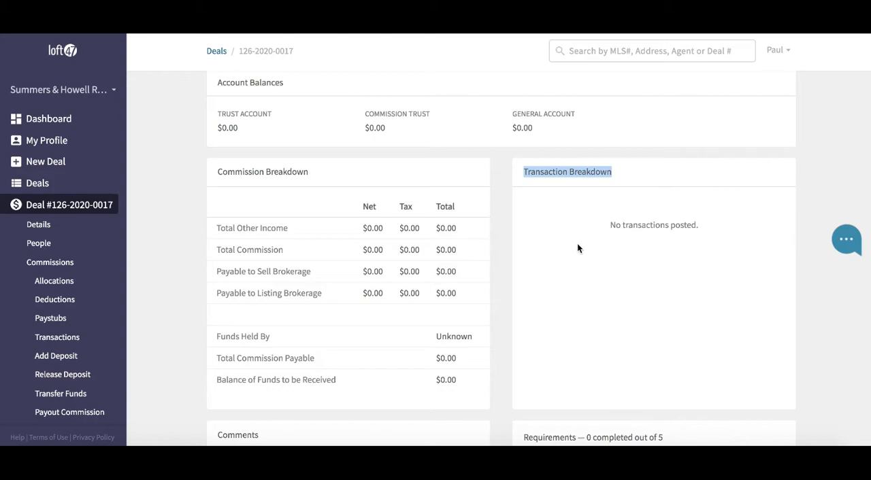
Add a comment reading "hi" in the Comments section of the deal
scroll(down, 3)
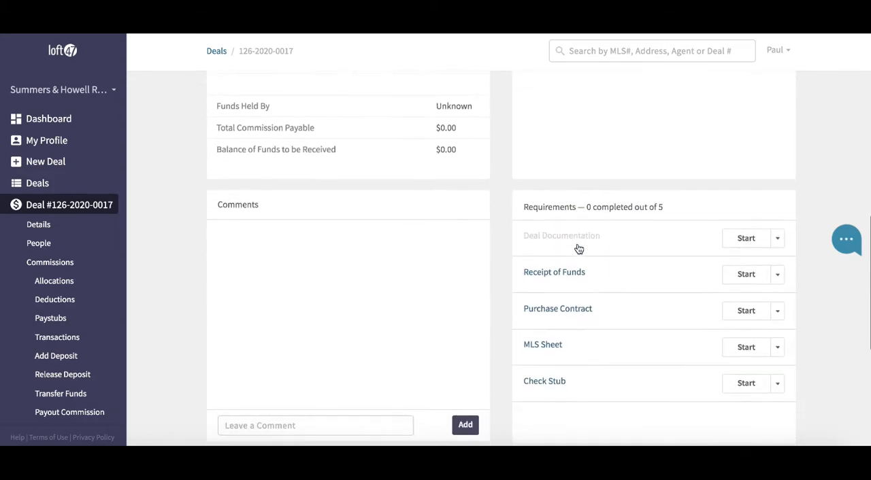
scroll(down, 3)
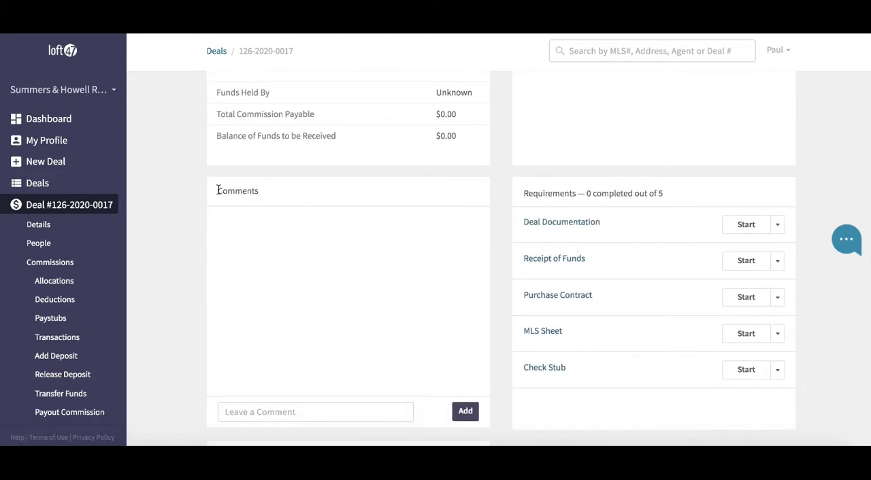
double_click(237, 191)
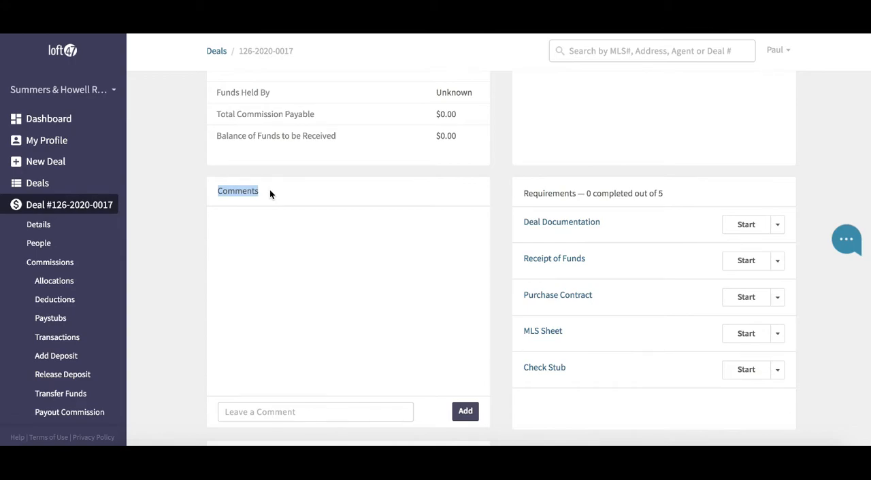
scroll(down, 3)
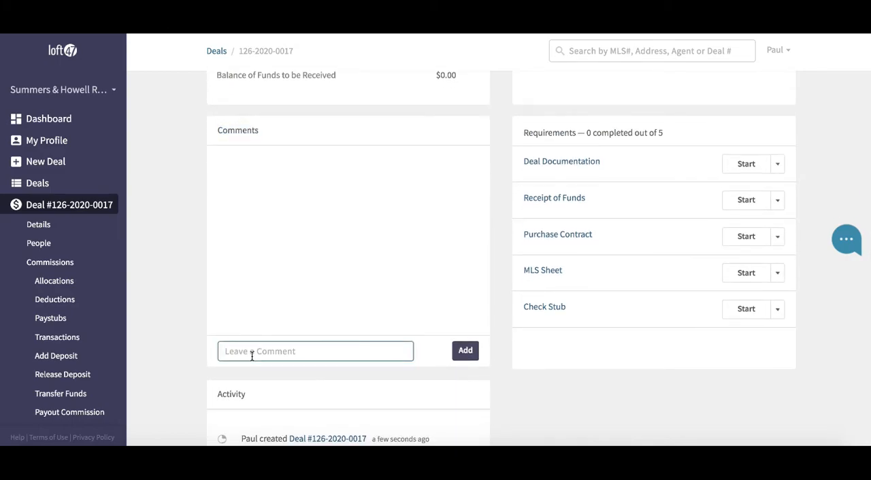
text(hi)
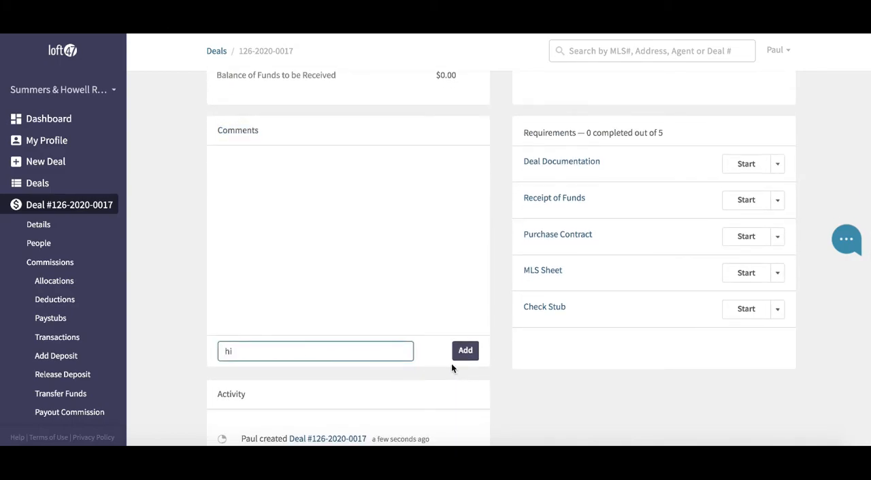
click(465, 351)
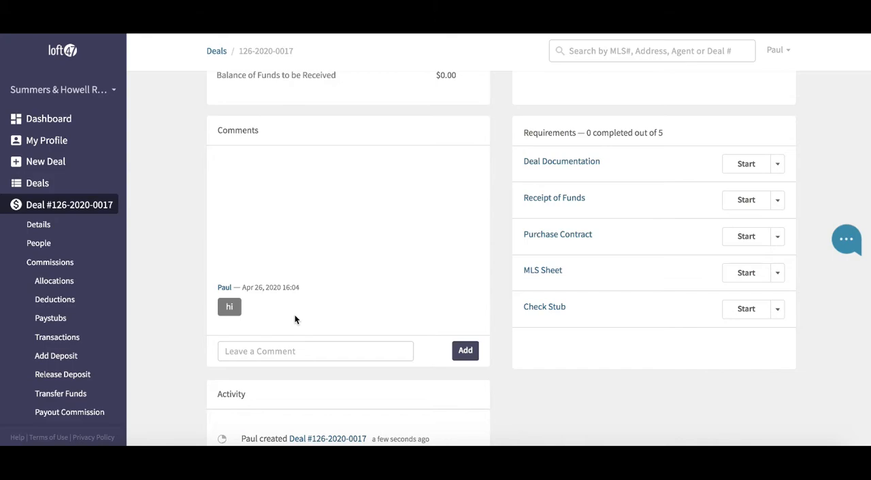
mouse_move(536, 124)
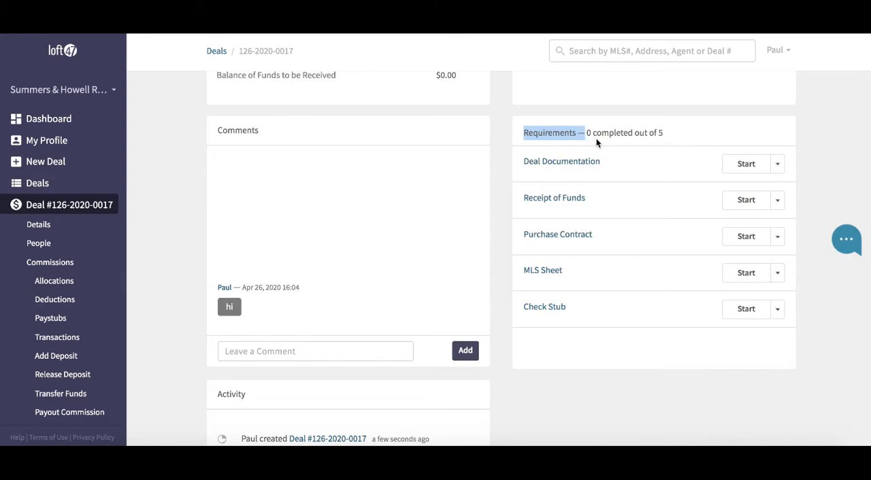
mouse_move(598, 143)
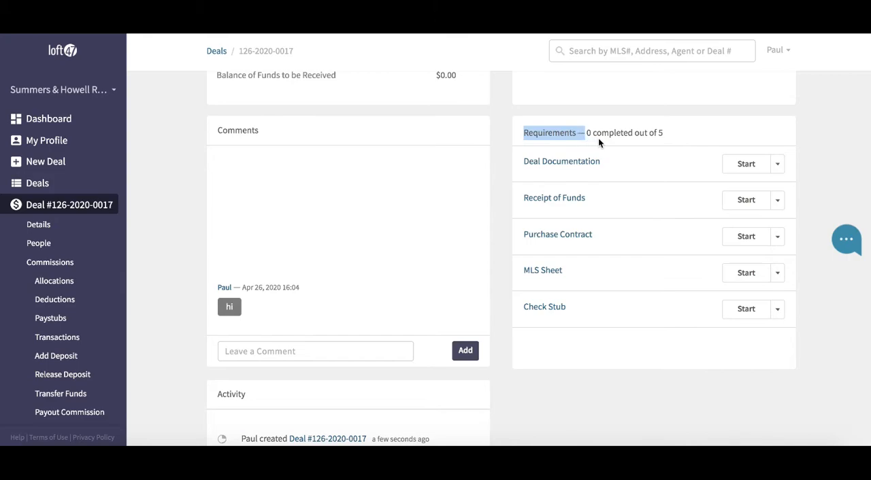
mouse_move(675, 129)
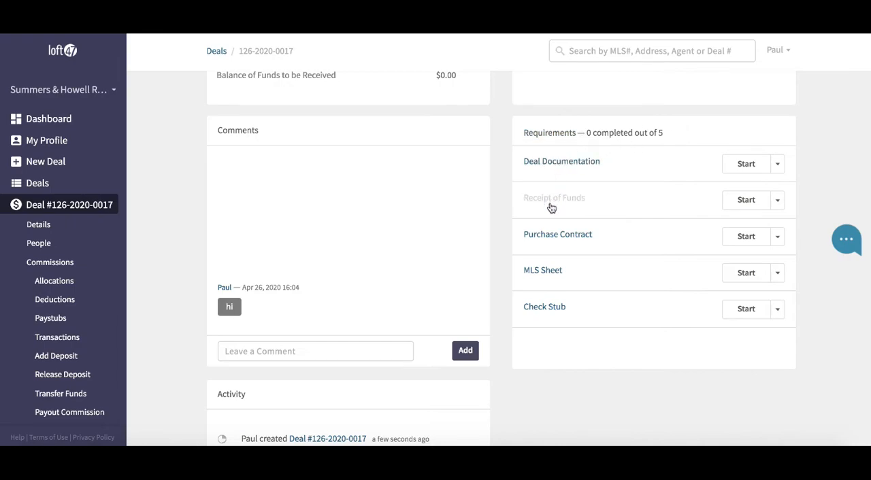
mouse_move(541, 310)
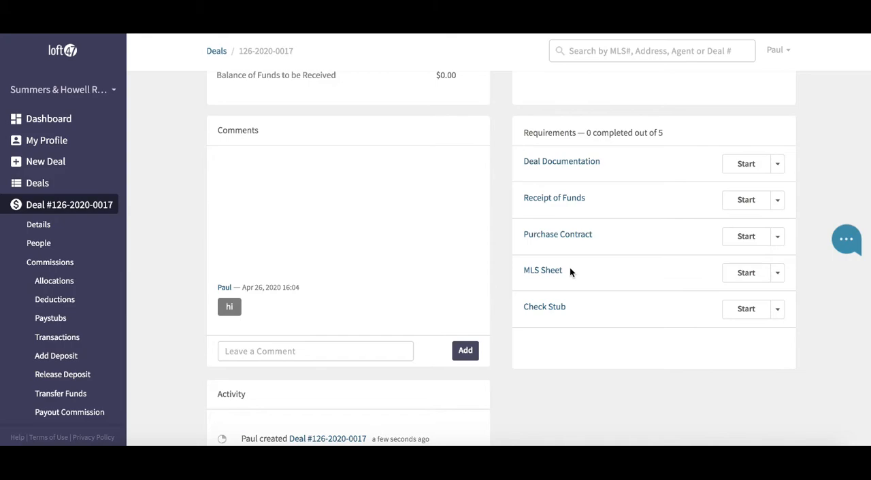
mouse_move(549, 163)
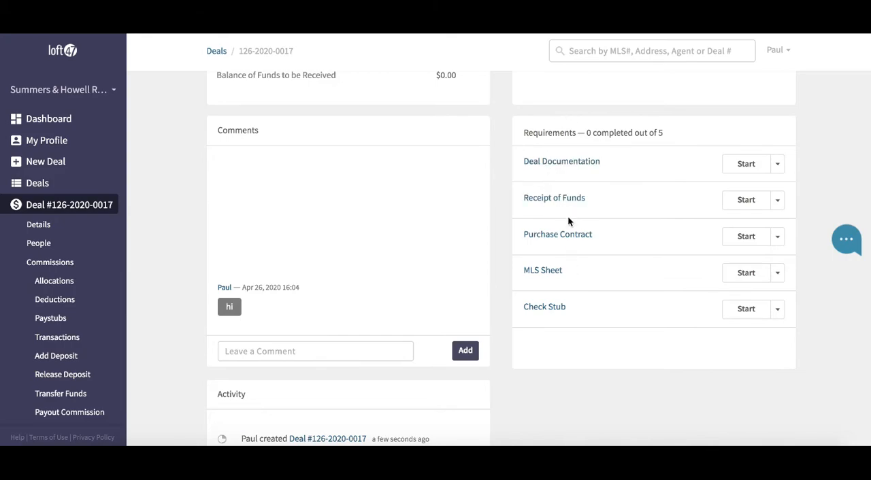
mouse_move(572, 242)
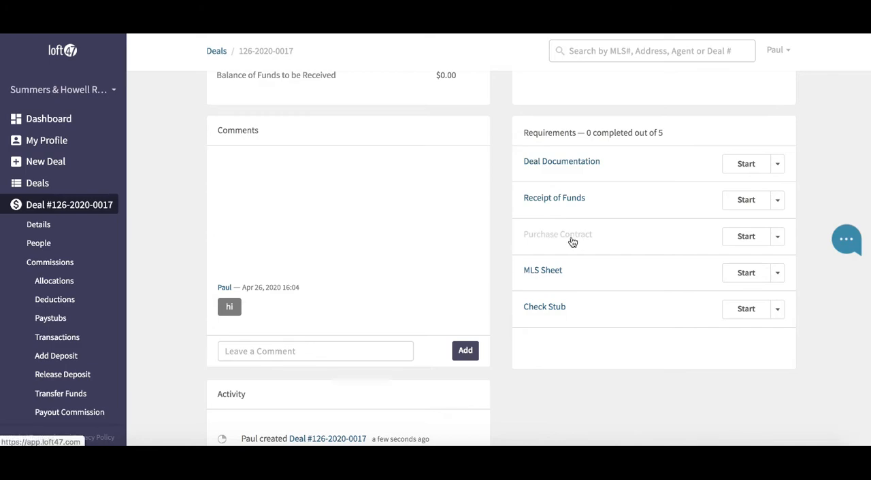
mouse_move(594, 236)
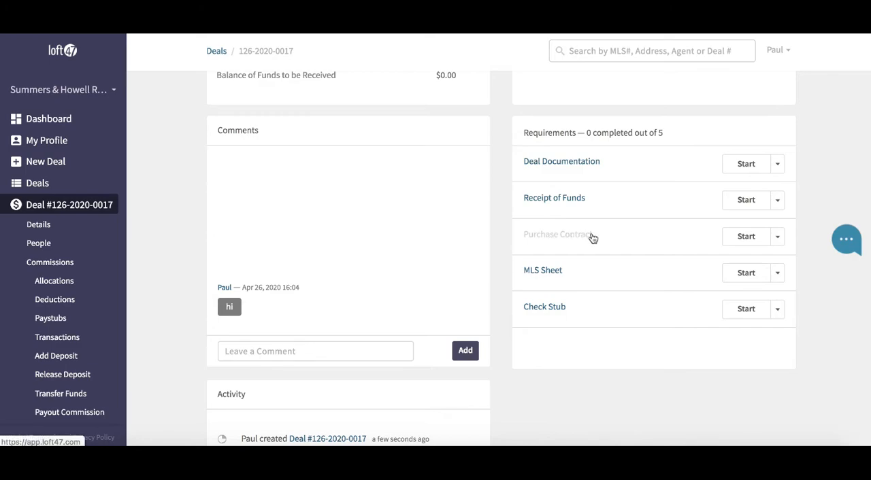
mouse_move(596, 235)
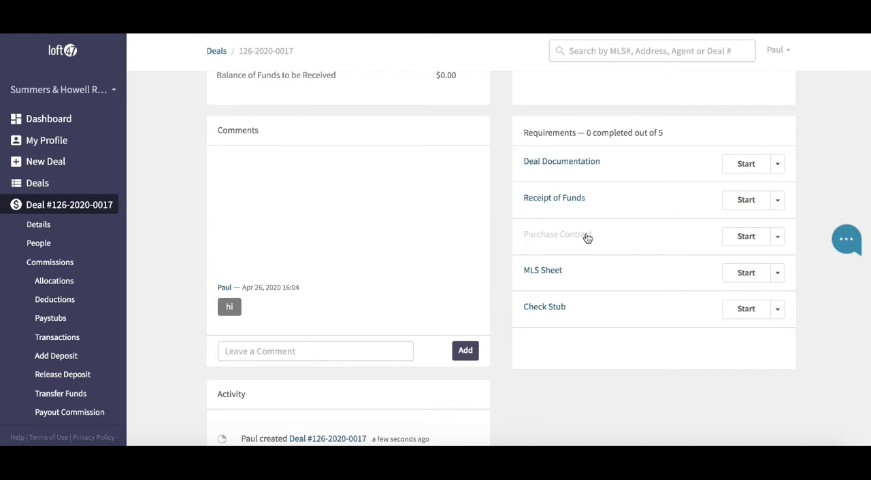
Attach the existing PURCHASE CONTRACT.png to the Purchase Contract requirement and close the task
click(555, 234)
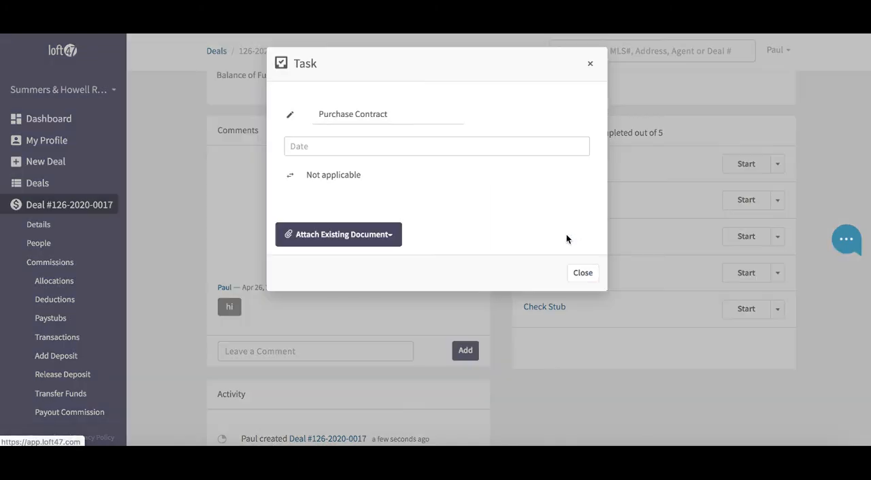
mouse_move(512, 231)
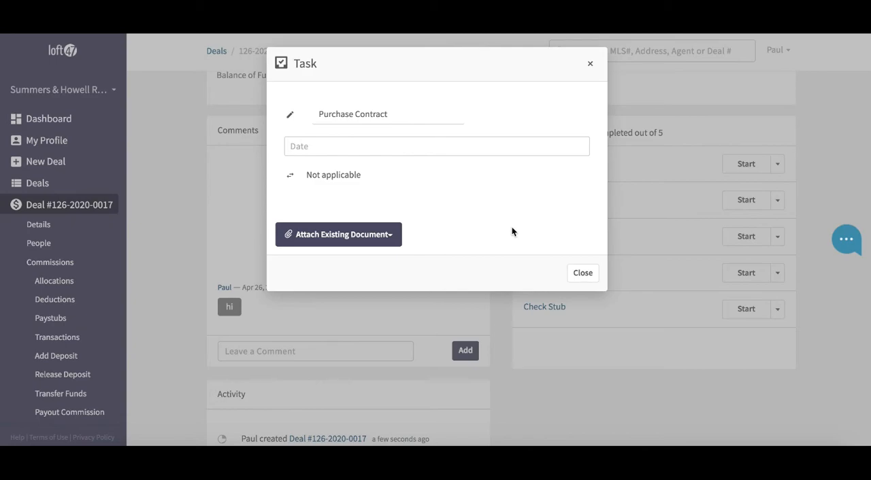
click(338, 234)
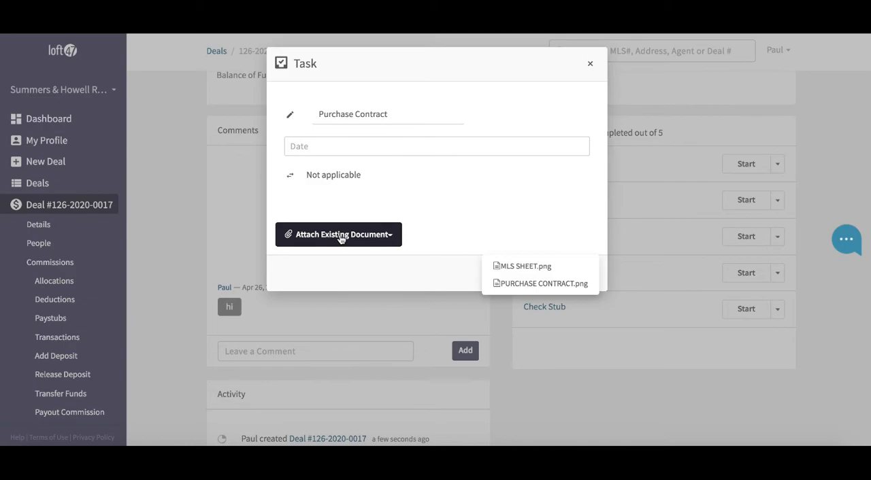
mouse_move(354, 239)
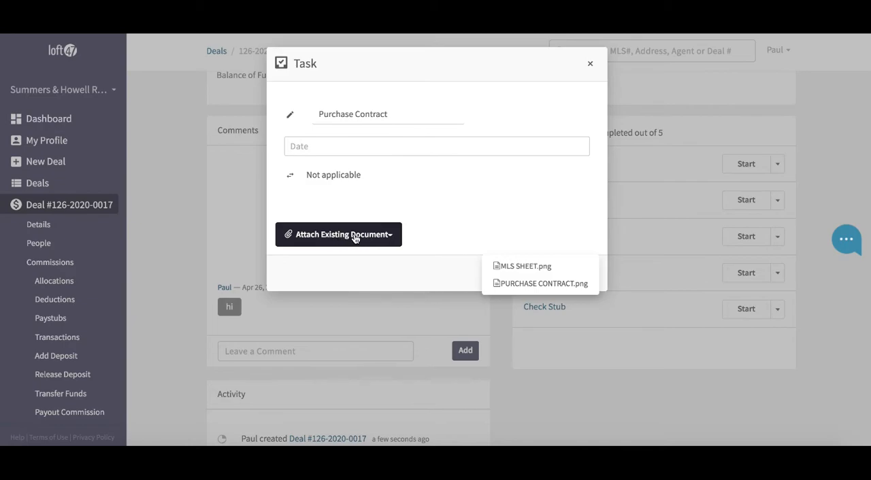
mouse_move(536, 288)
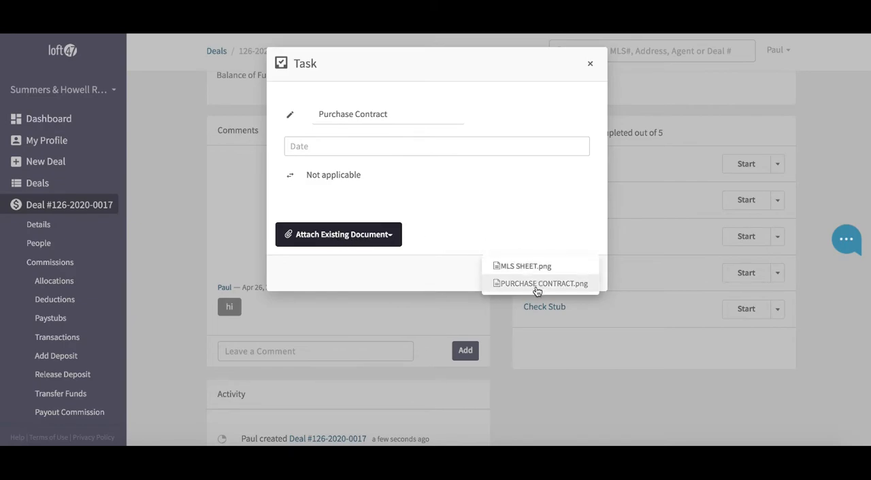
mouse_move(560, 288)
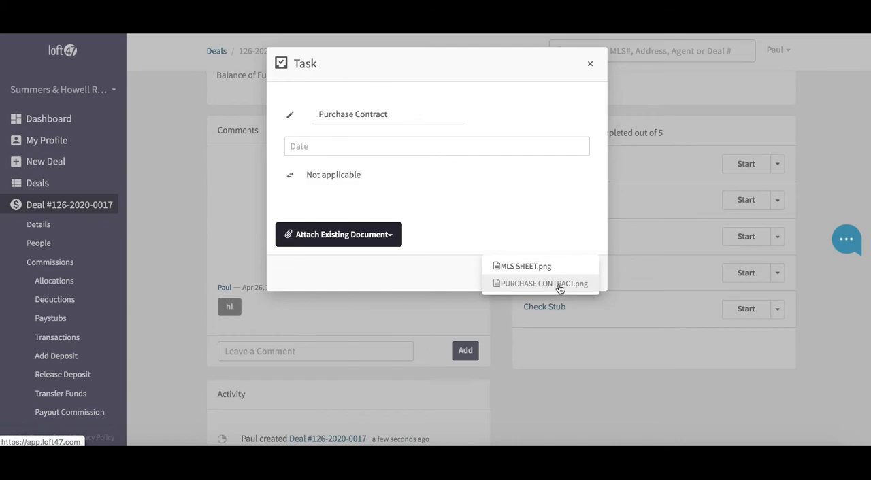
click(545, 283)
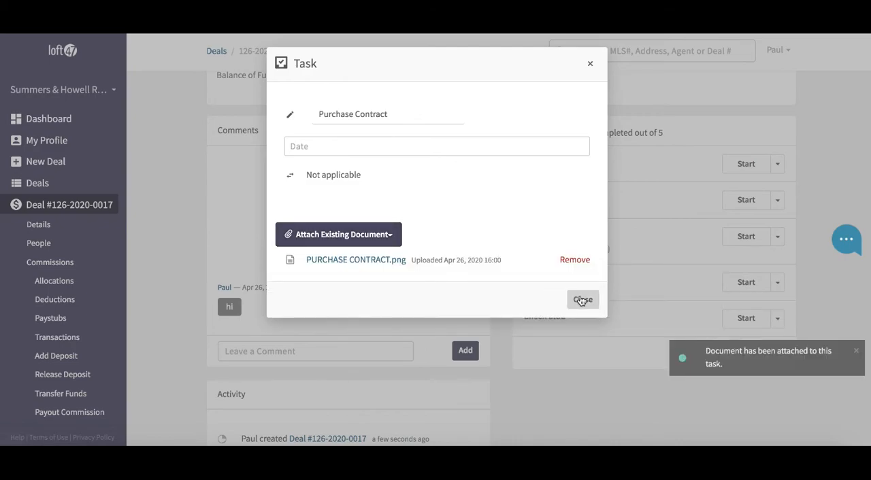
click(583, 299)
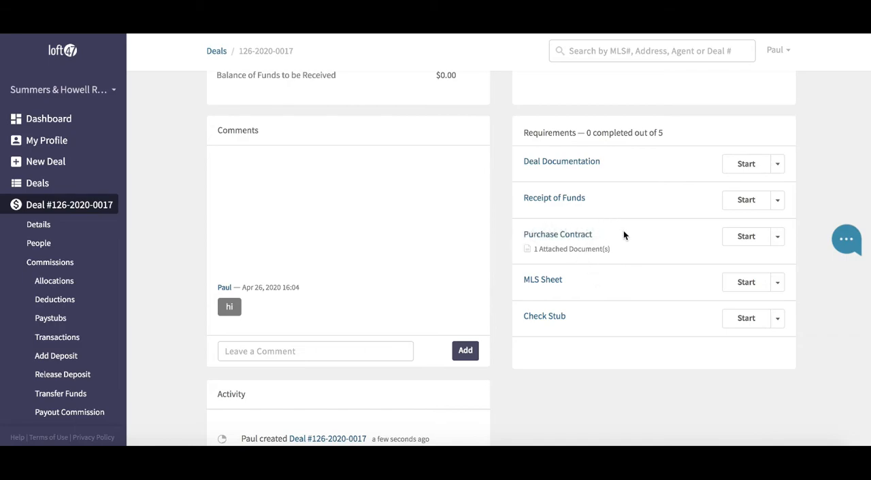
mouse_move(543, 261)
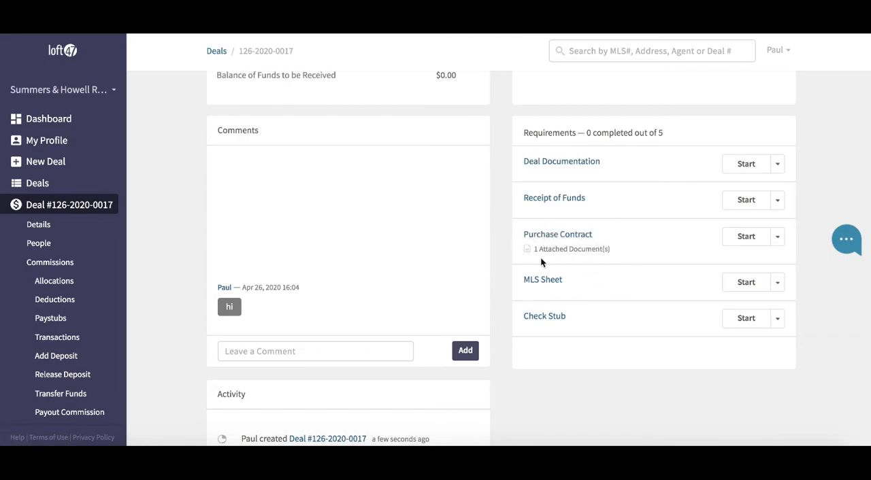
mouse_move(555, 262)
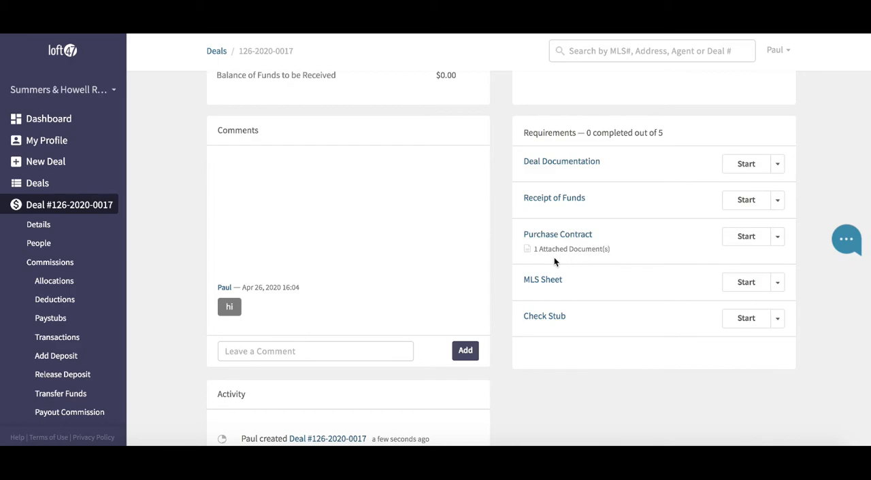
mouse_move(636, 258)
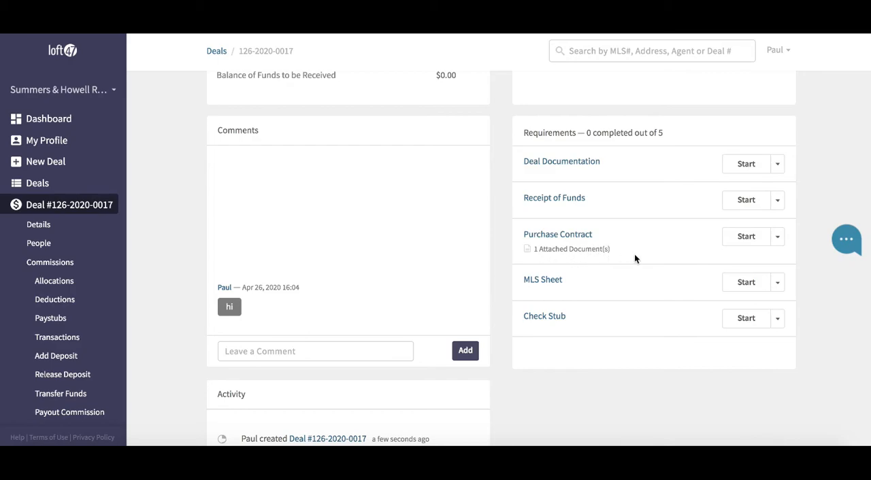
mouse_move(746, 237)
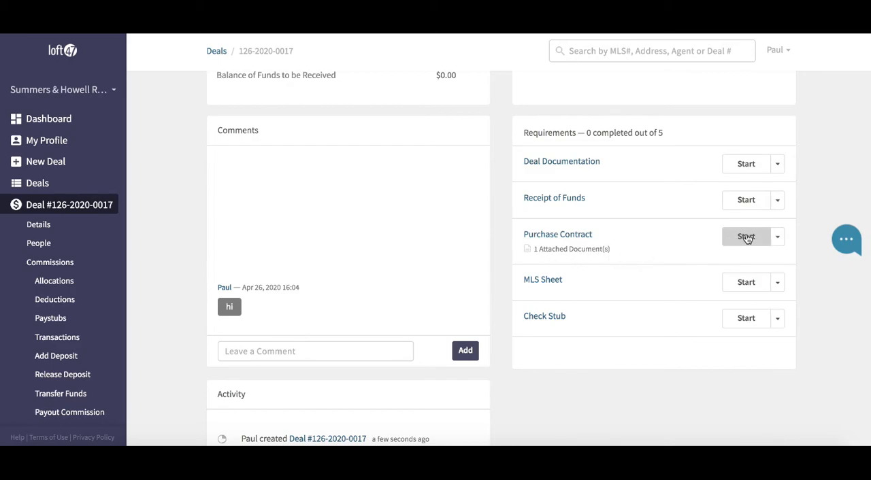
Start the Purchase Contract requirement and mark it finished, completing 1 of 5 requirements
click(746, 237)
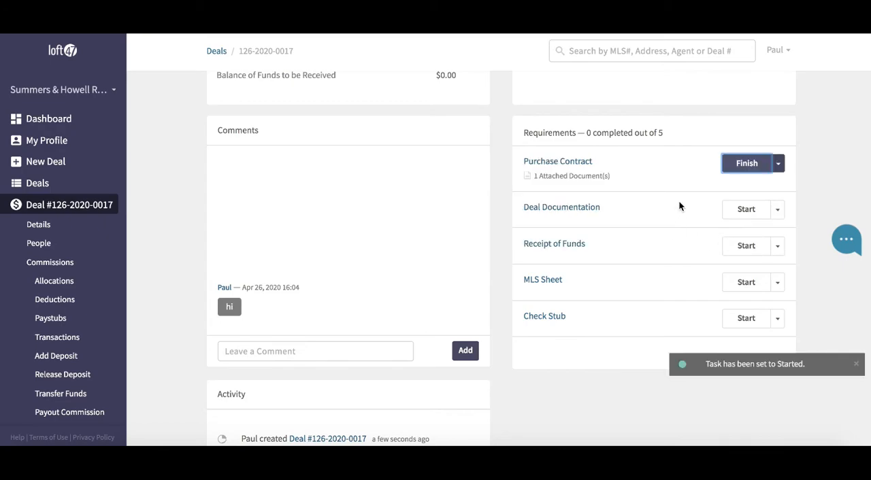
mouse_move(689, 204)
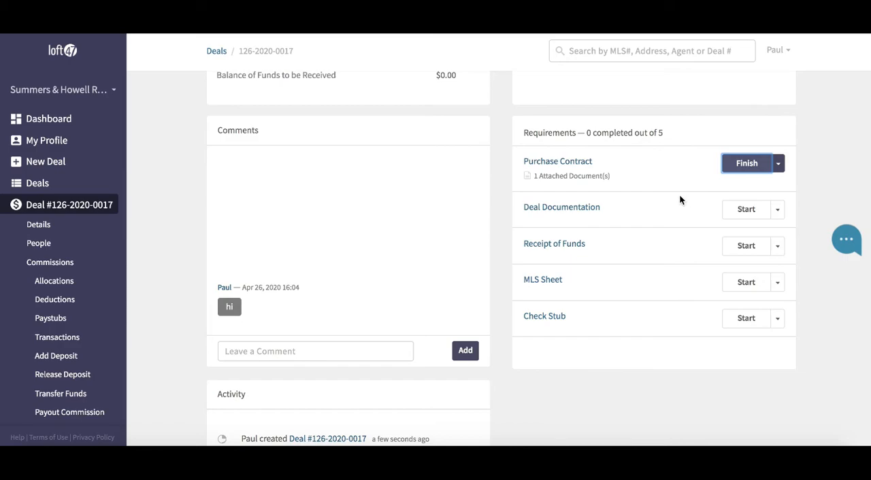
mouse_move(678, 199)
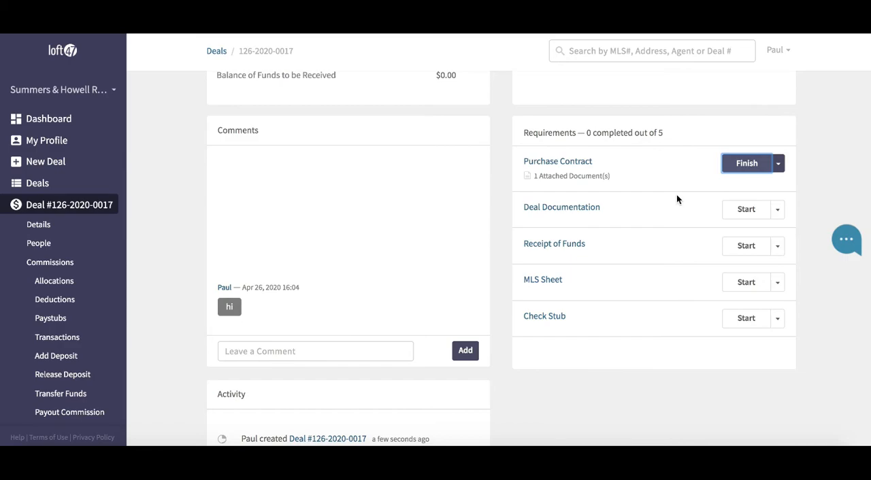
click(745, 164)
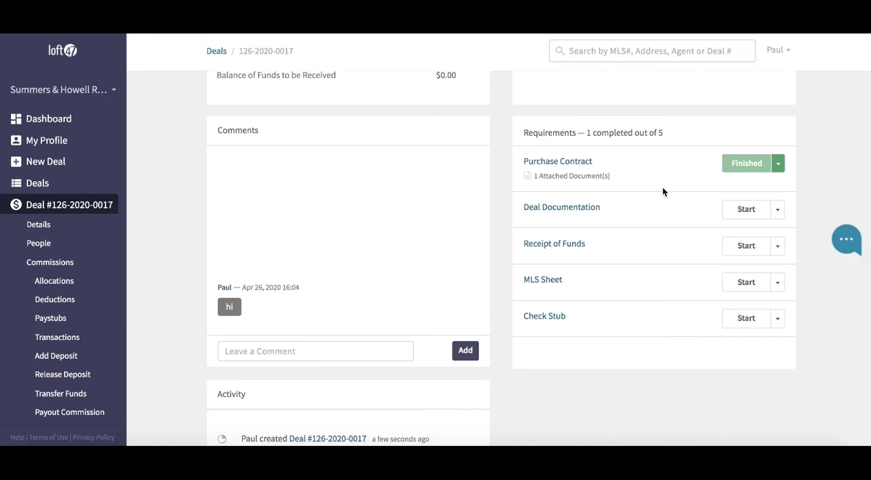
mouse_move(574, 212)
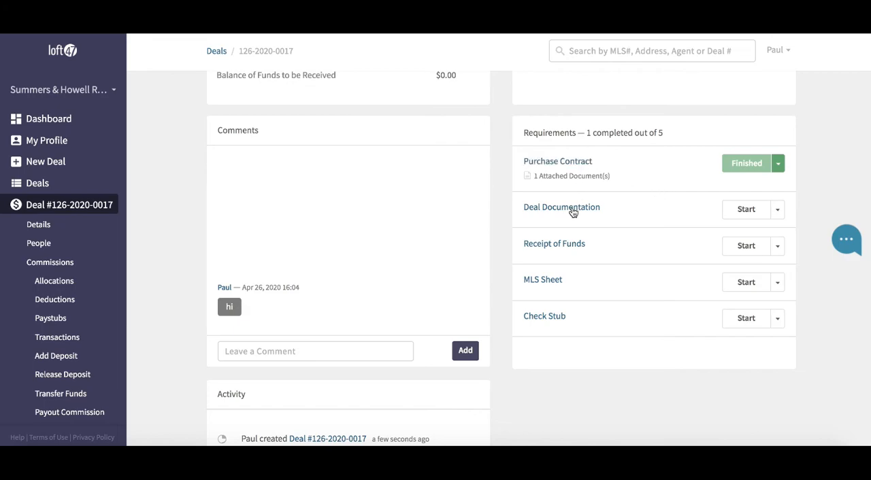
mouse_move(620, 271)
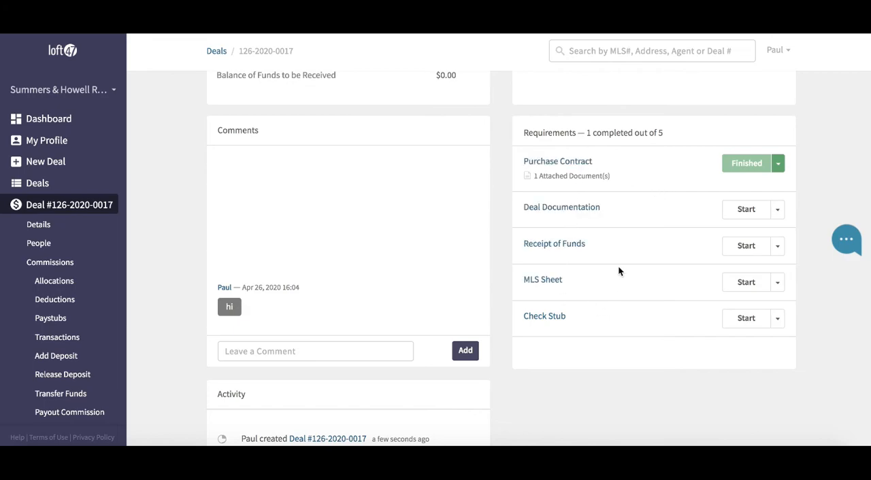
mouse_move(502, 243)
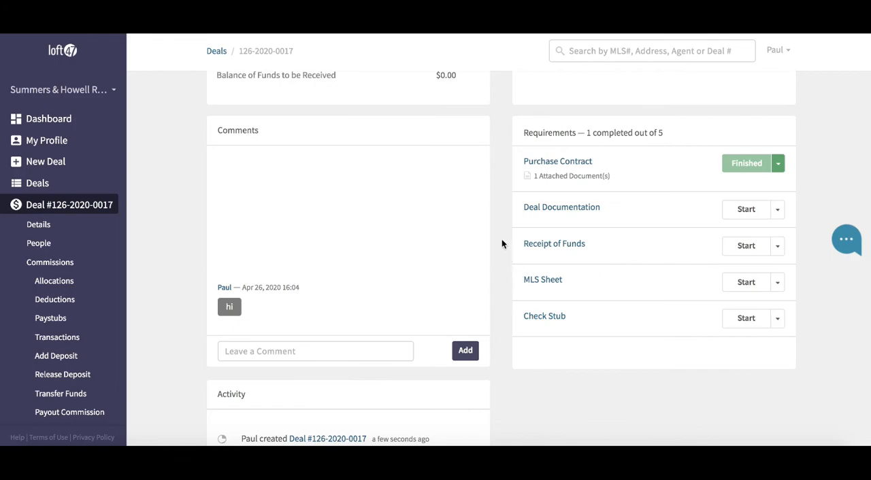
mouse_move(500, 218)
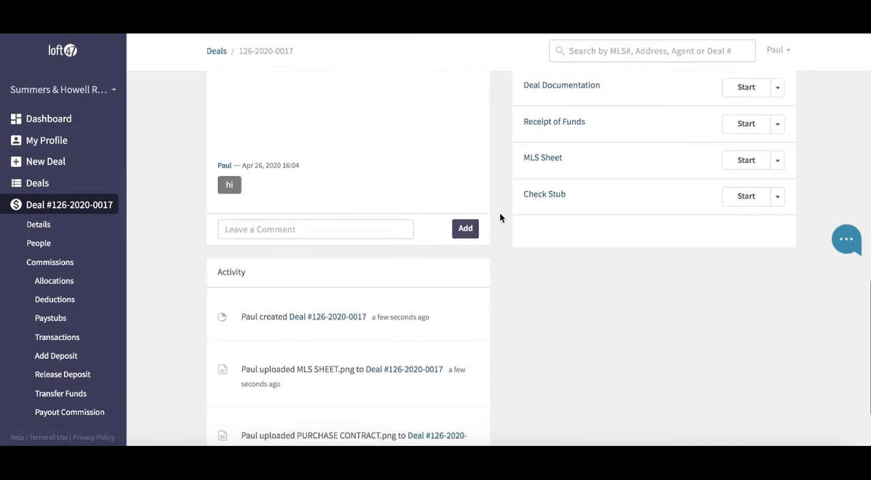
scroll(down, 3)
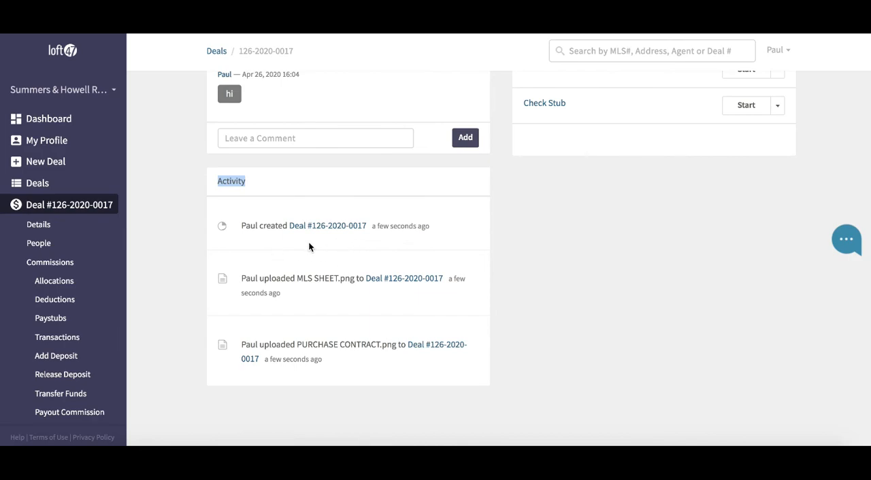
mouse_move(295, 253)
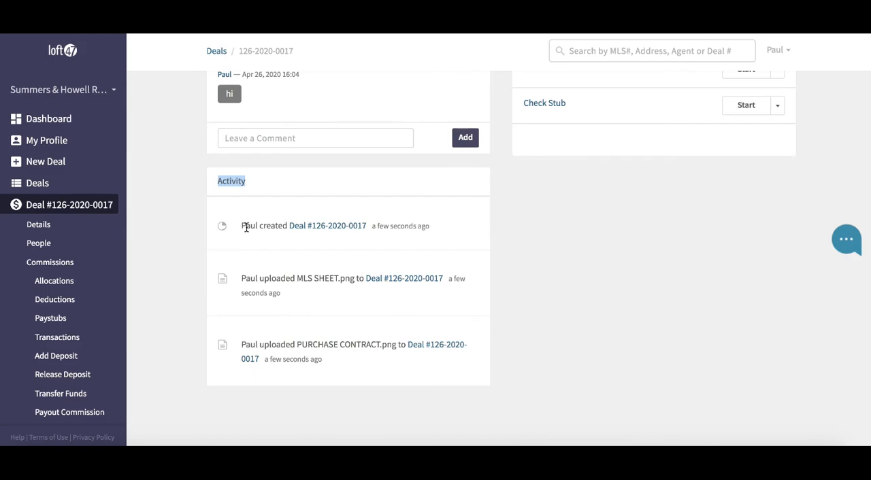
mouse_move(345, 275)
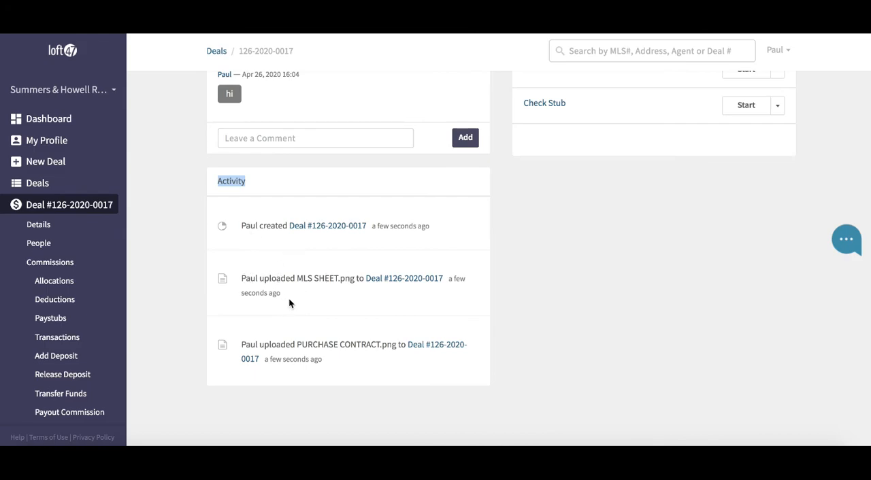
mouse_move(338, 293)
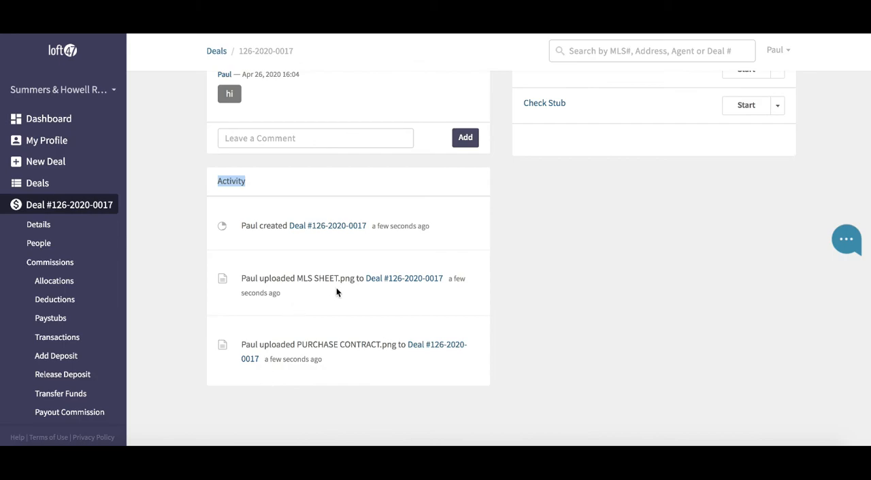
mouse_move(198, 240)
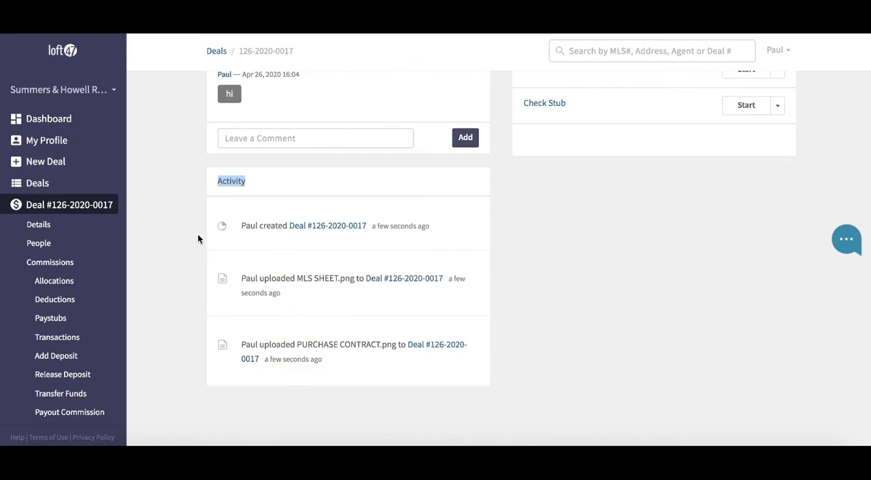
mouse_move(182, 229)
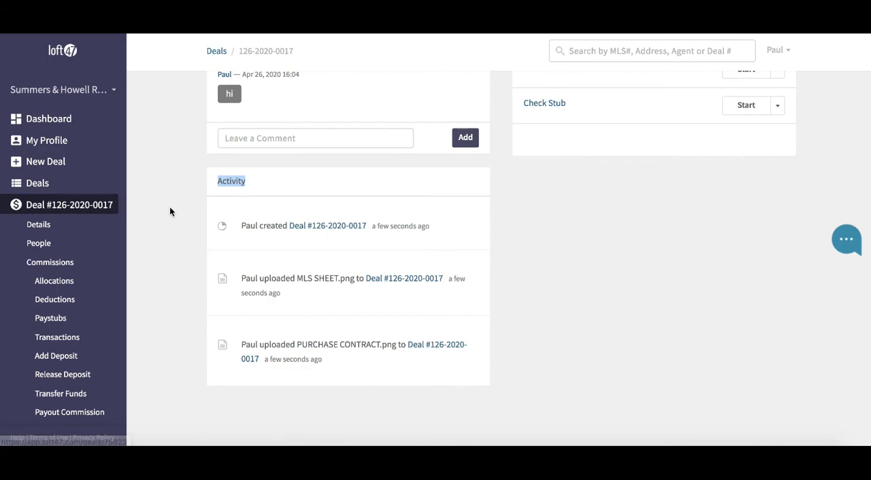
mouse_move(163, 218)
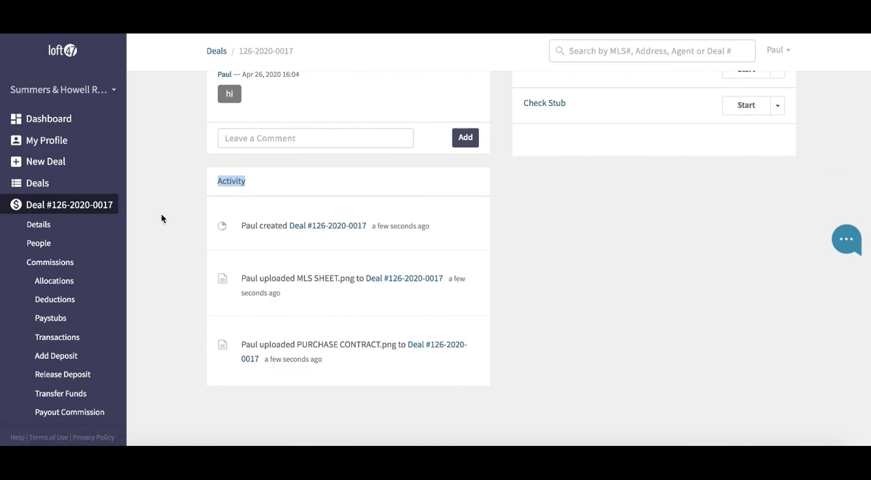